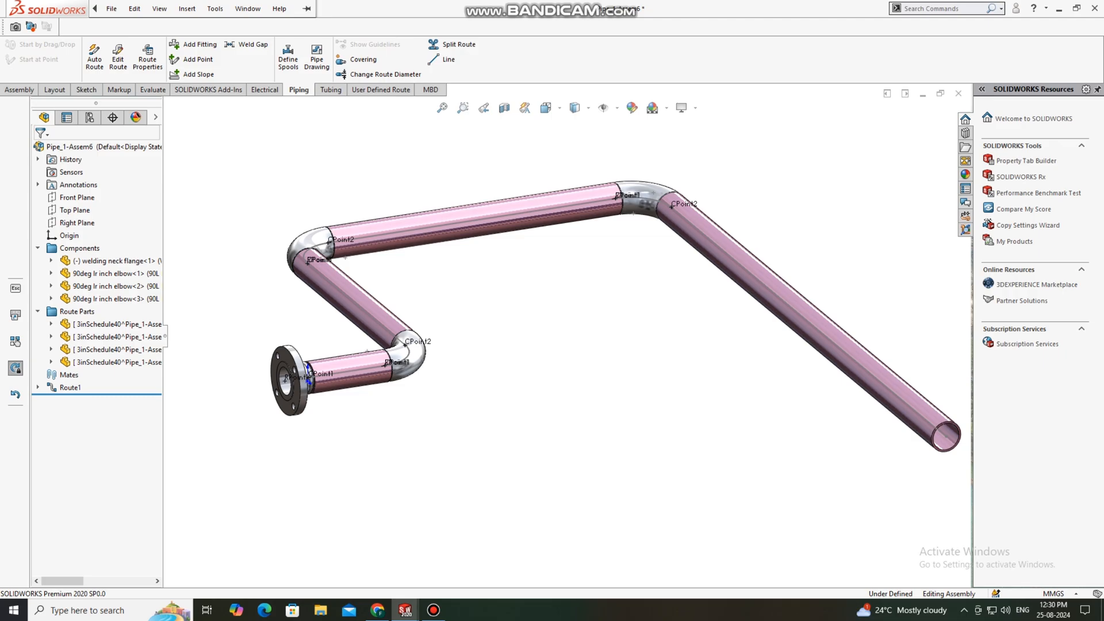
- Create a new empty Assembly document from the New SOLIDWORKS Document dialog
{"action": "left_click", "coordinate": [143, 8]}
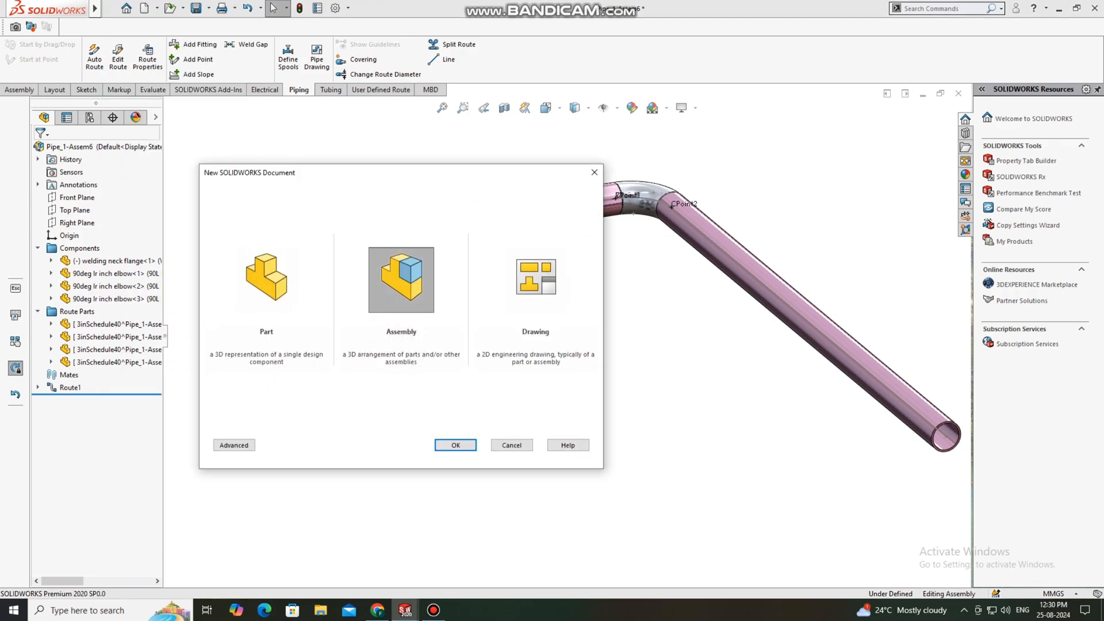
{"action": "left_click", "coordinate": [455, 445]}
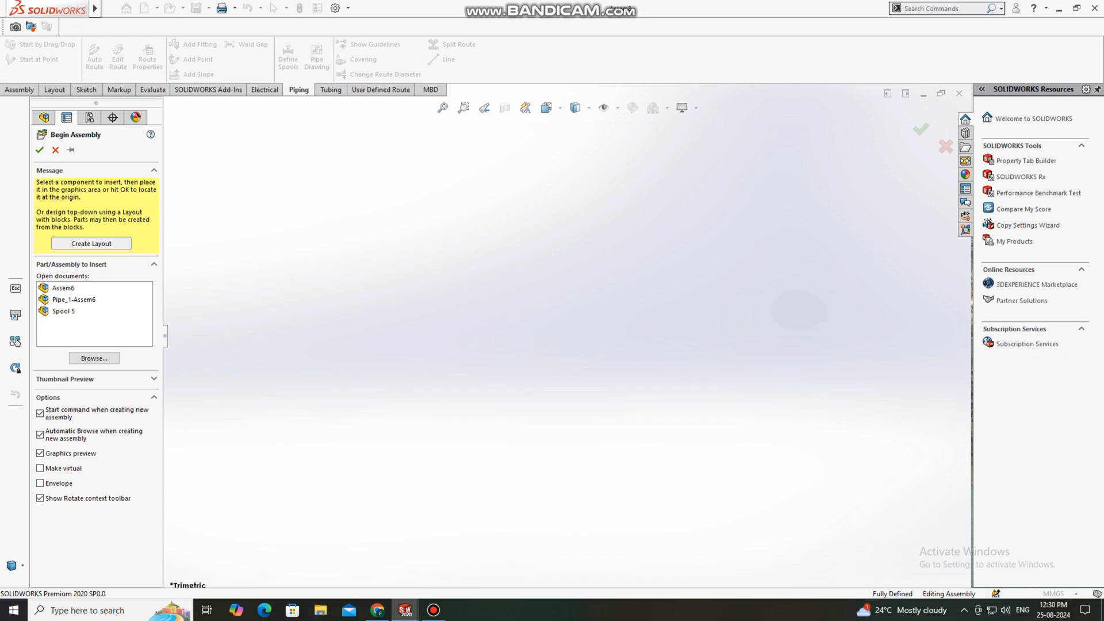
- Insert a WNeck Flange 150-NPS3 from the Design Library and save the assembly before routing
{"action": "left_click", "coordinate": [665, 107]}
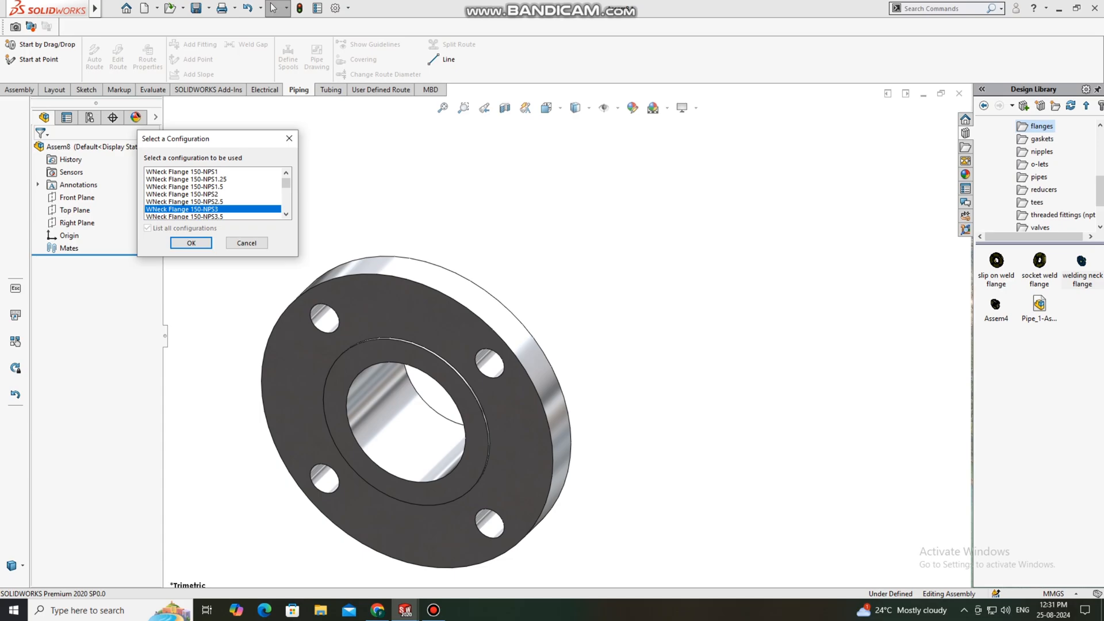
{"action": "left_click", "coordinate": [191, 243]}
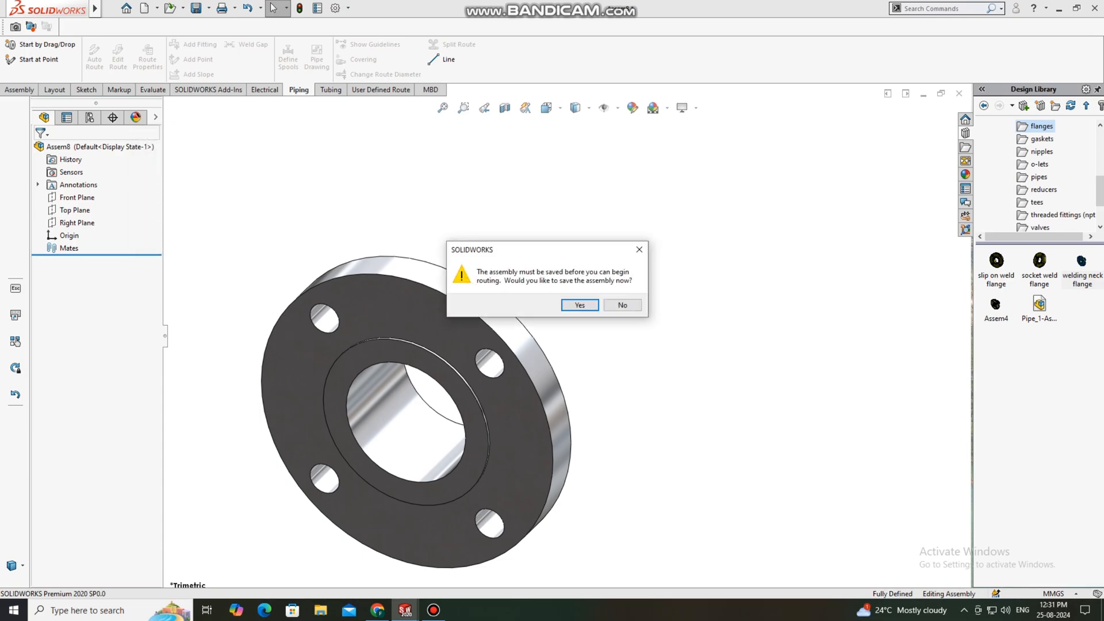
{"action": "left_click", "coordinate": [578, 305]}
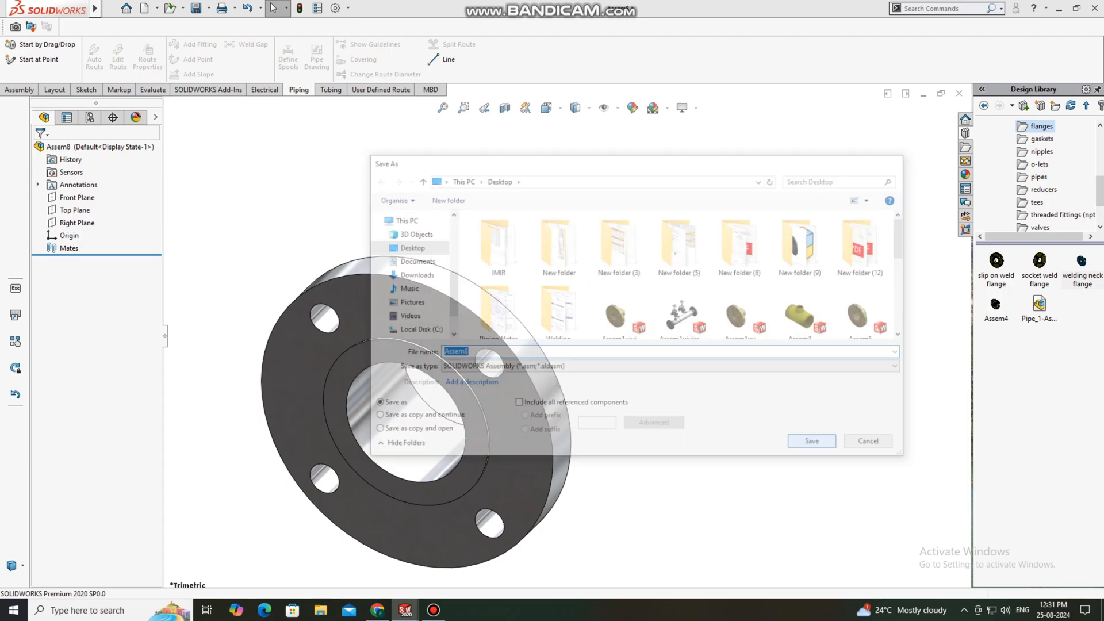
{"action": "left_click", "coordinate": [810, 441]}
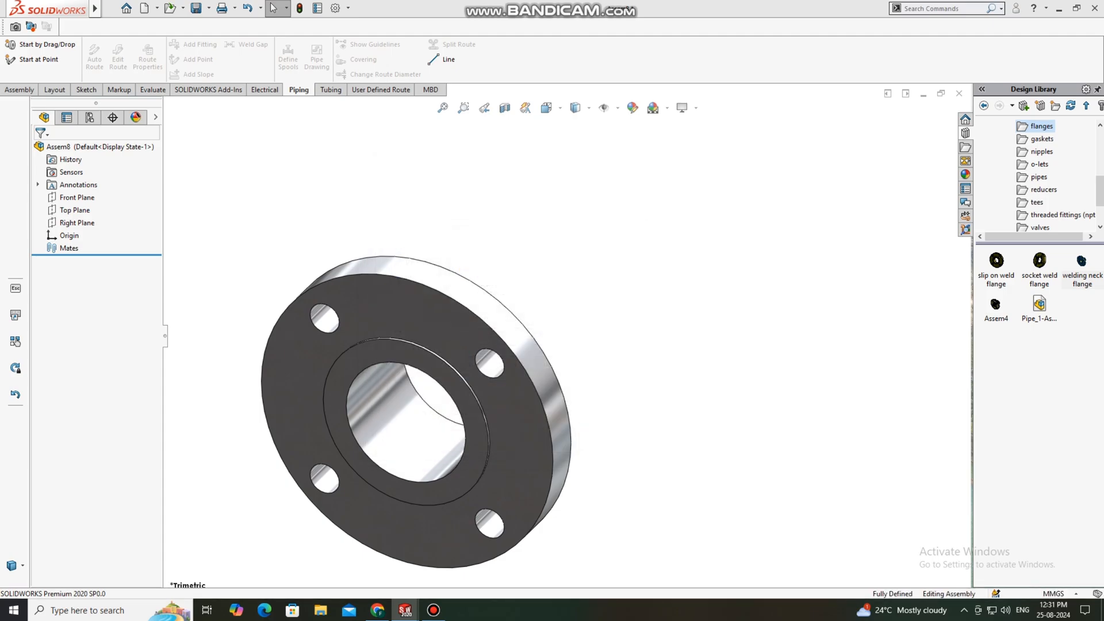
- Start a Pipe 3 in Sch 40 route with 90L LR elbows and a straight stub out from the flange
{"action": "left_click", "coordinate": [447, 60]}
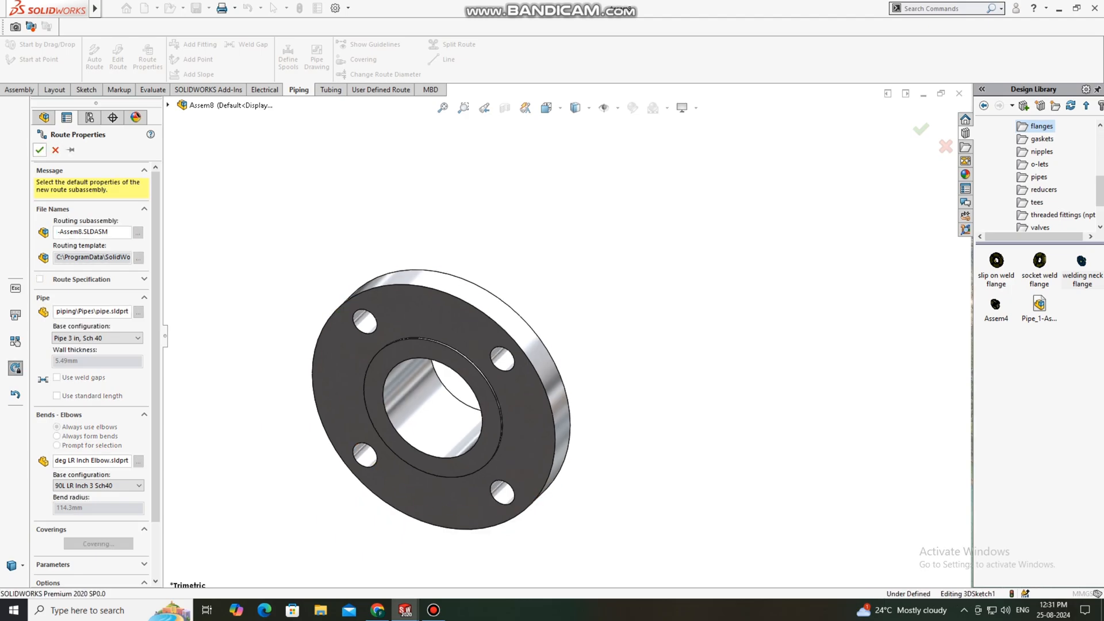
{"action": "left_click", "coordinate": [39, 150]}
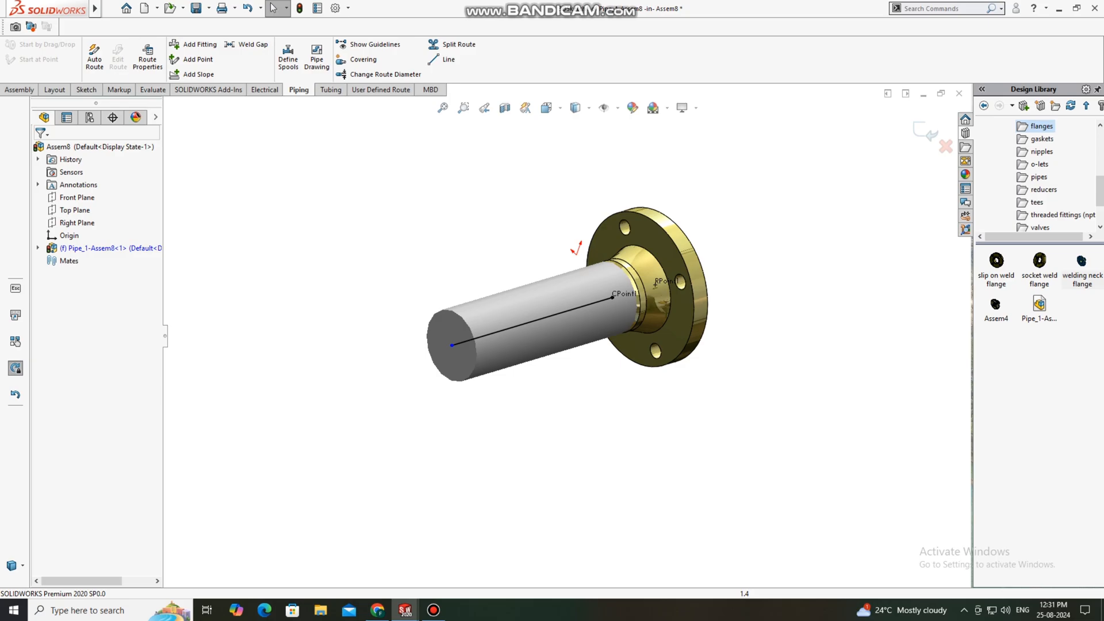
{"action": "left_click", "coordinate": [452, 345]}
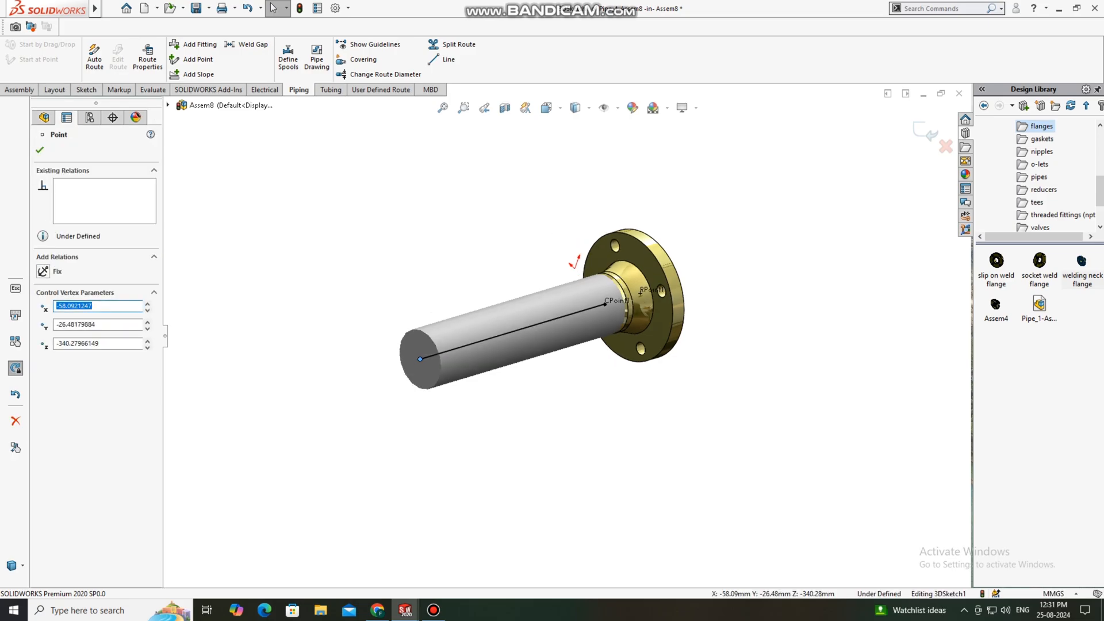
{"action": "left_click", "coordinate": [12, 55]}
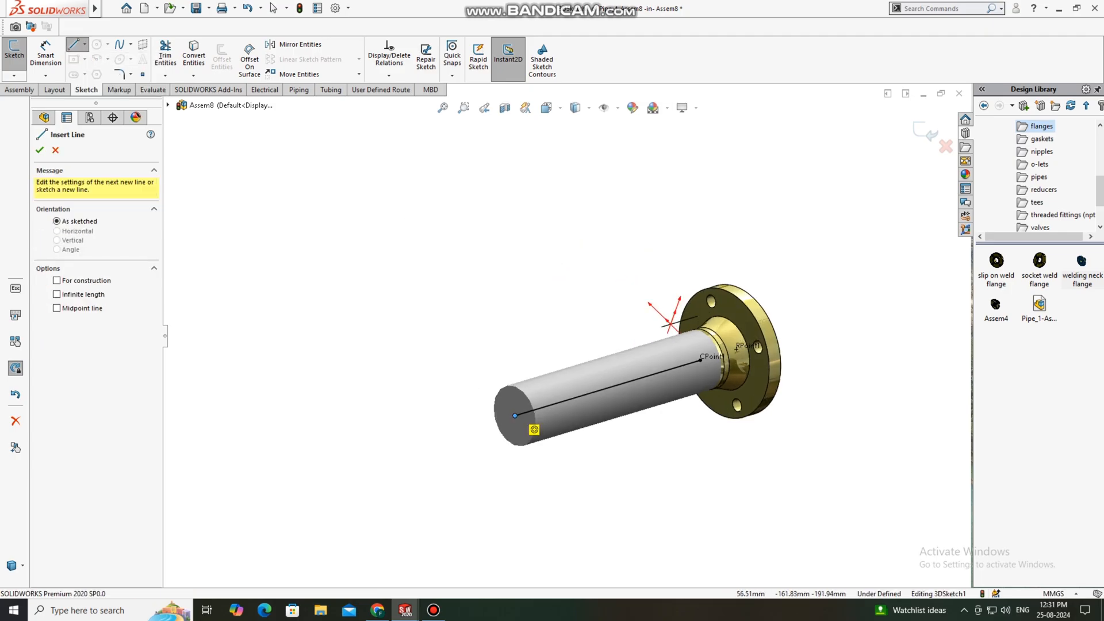
- Draw connected route segments from the pipe end so a 114.3 mm radius elbow forms at the corner
{"action": "left_click_drag", "start_coordinate": [533, 430], "coordinate": [560, 190]}
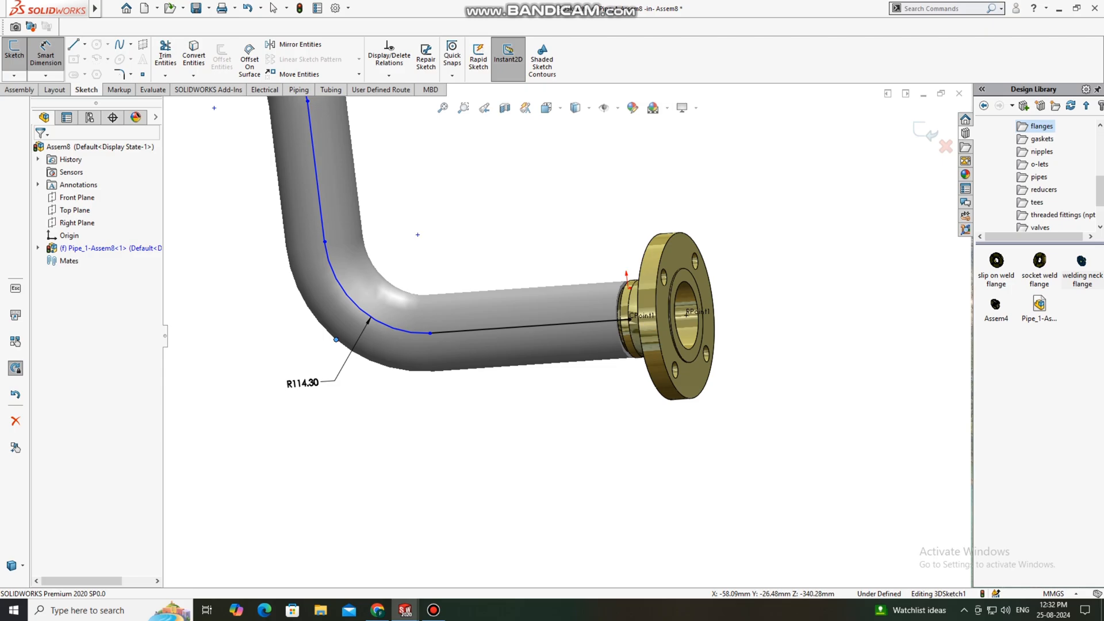
- Smart Dimension the route segments to 415, 865, 1095 and 1880 mm, fully defining the sketch
{"action": "left_click", "coordinate": [659, 317]}
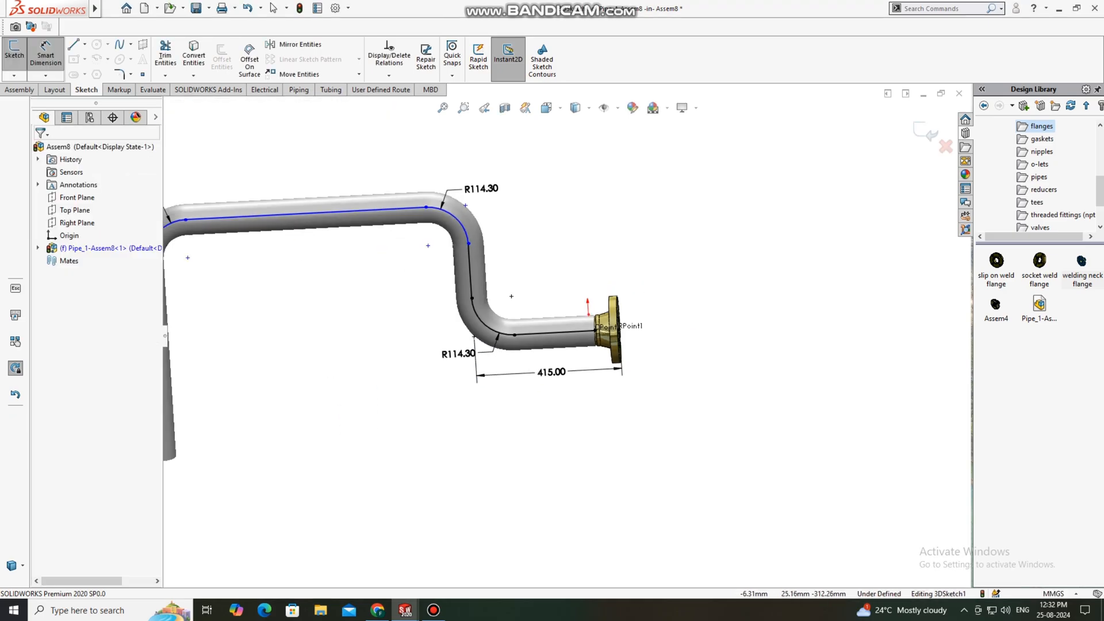
{"action": "left_click", "coordinate": [473, 337]}
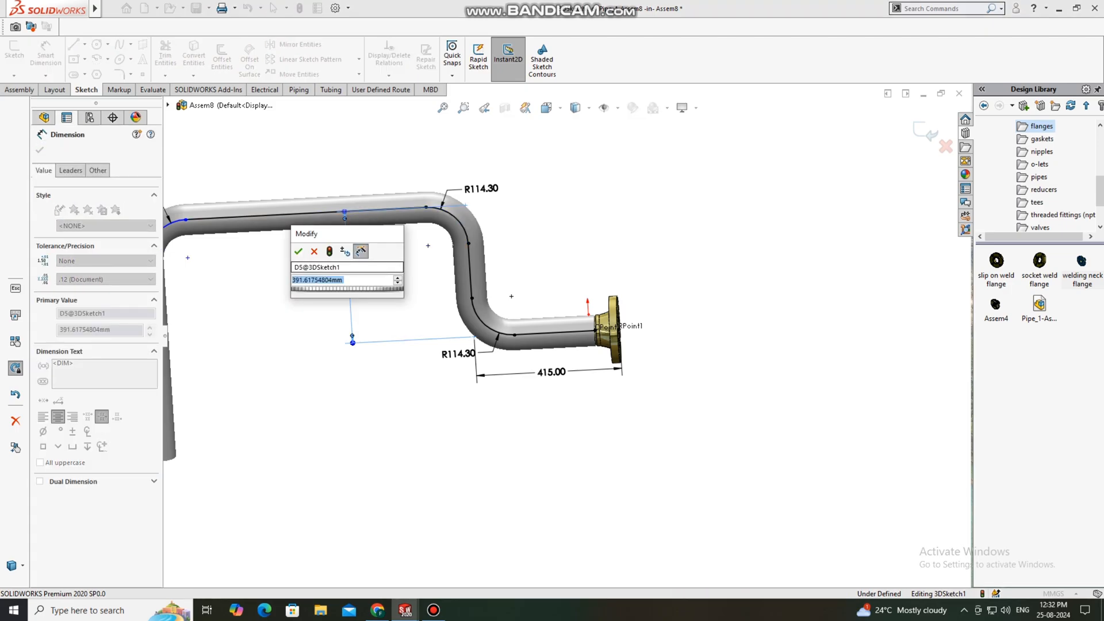
{"action": "type", "text": "86"}
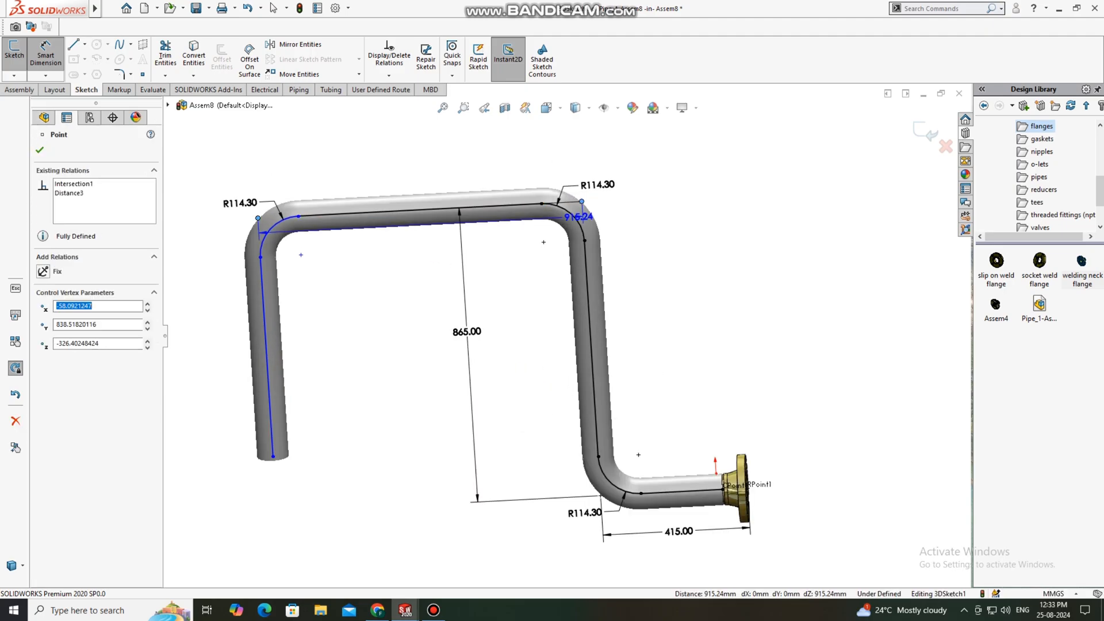
{"action": "left_click", "coordinate": [43, 117]}
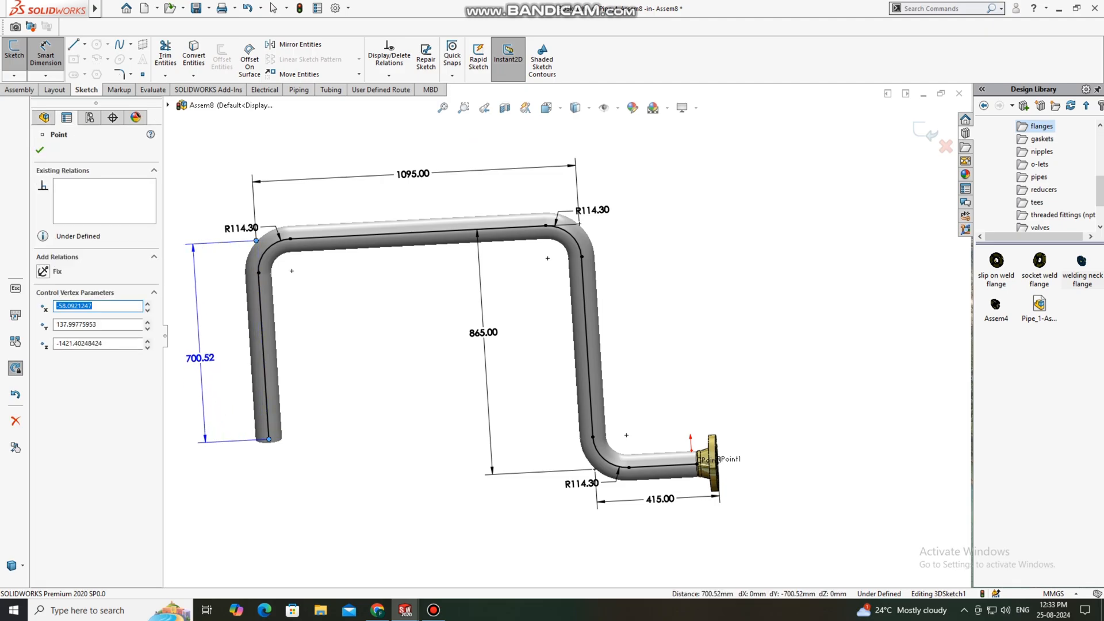
{"action": "left_click", "coordinate": [201, 358]}
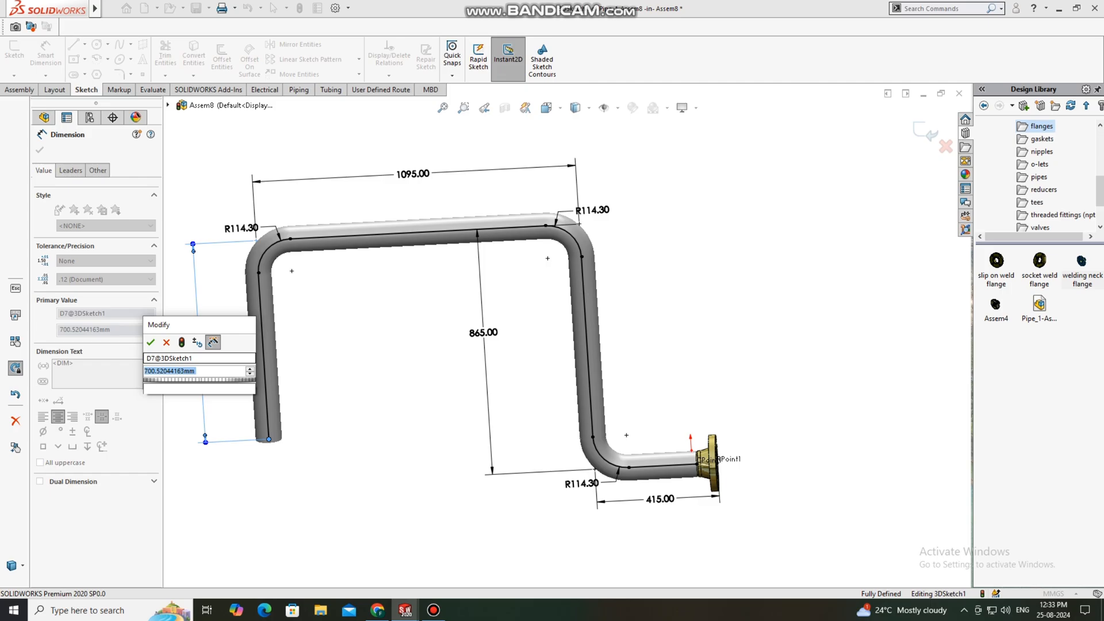
{"action": "left_click", "coordinate": [150, 342]}
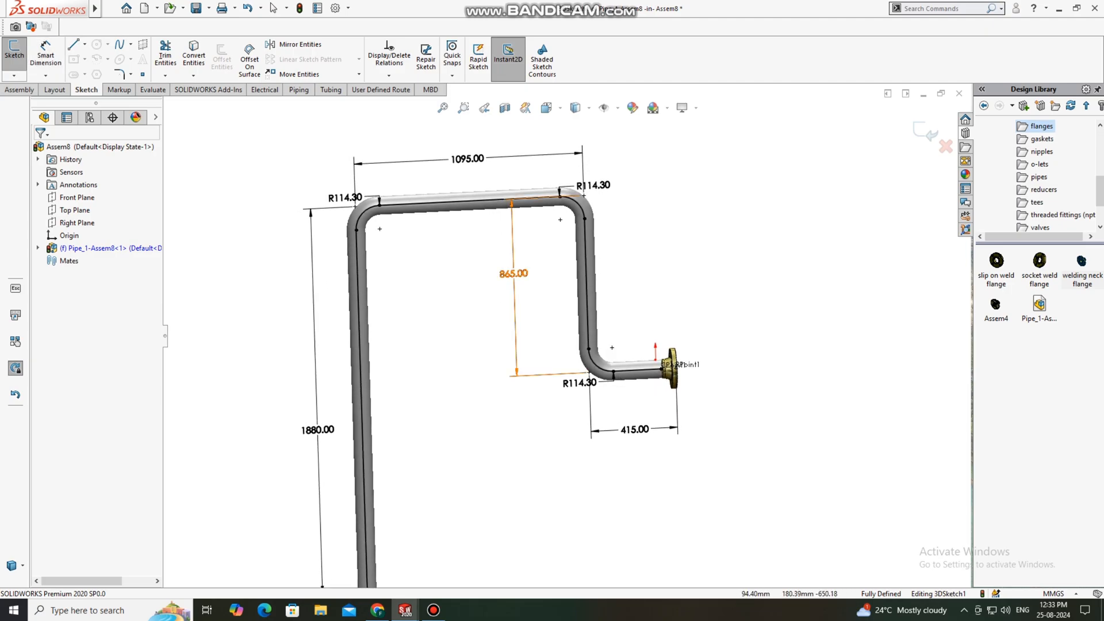
- Exit the route to build the pipe with elbows and browse Appearances > Metal > Aluminum
{"action": "left_click", "coordinate": [514, 273]}
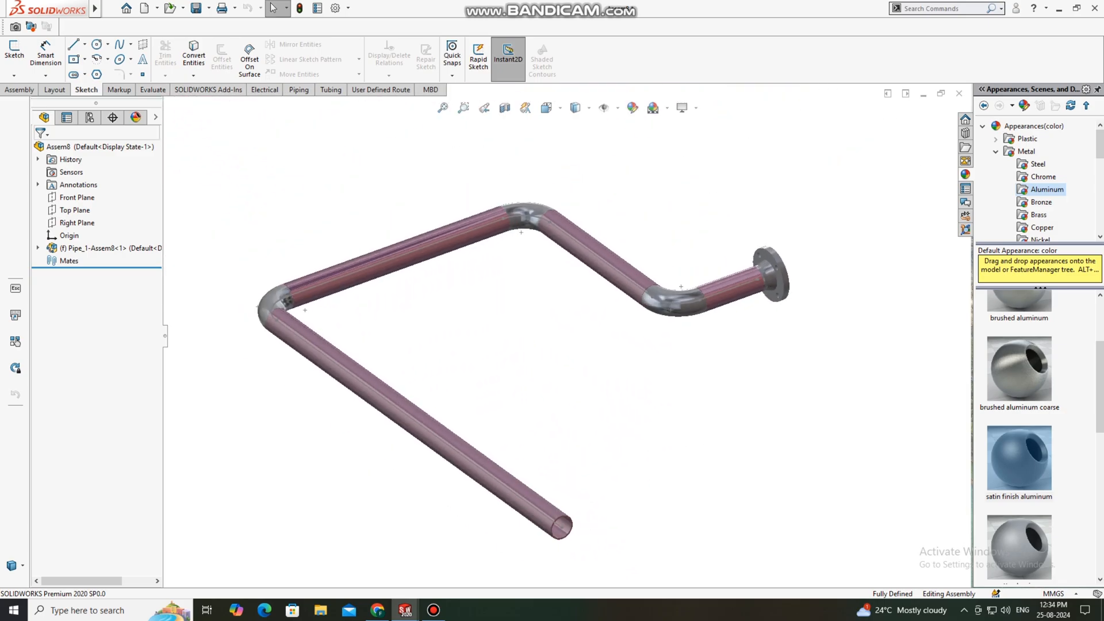
{"action": "left_click", "coordinate": [433, 609]}
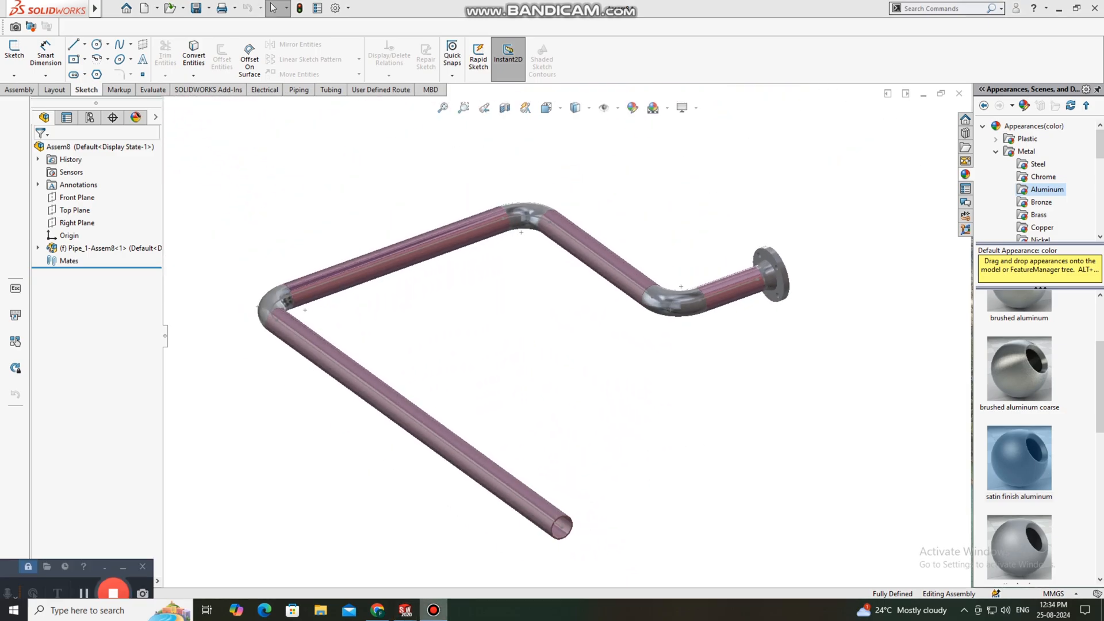